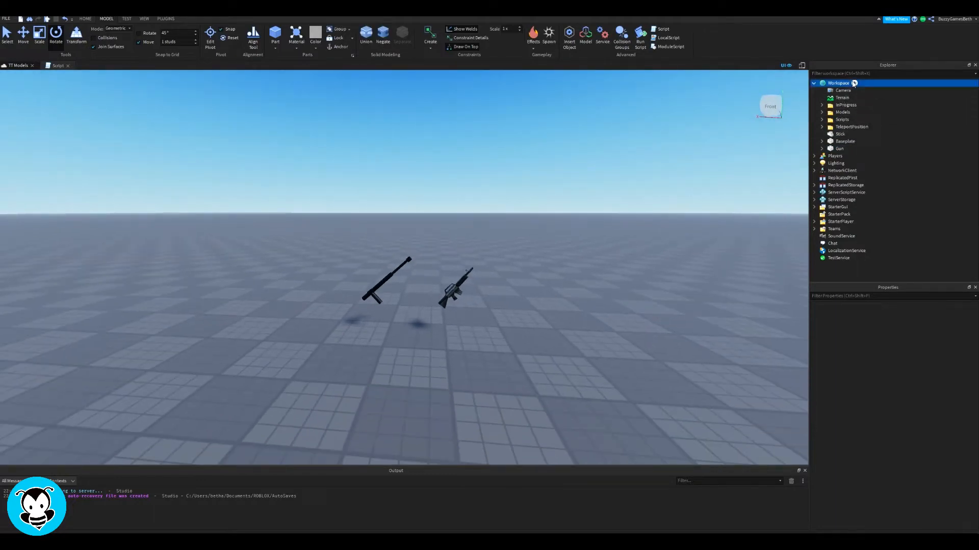
Insert two Tools with stick and gun copies as Handles, naming them Baton and Rifle.
text(tool)
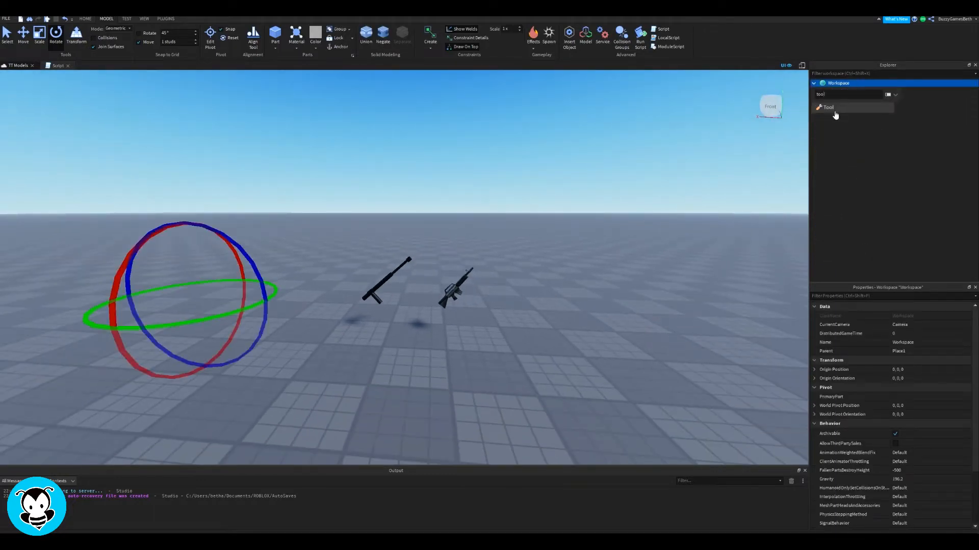
click(828, 107)
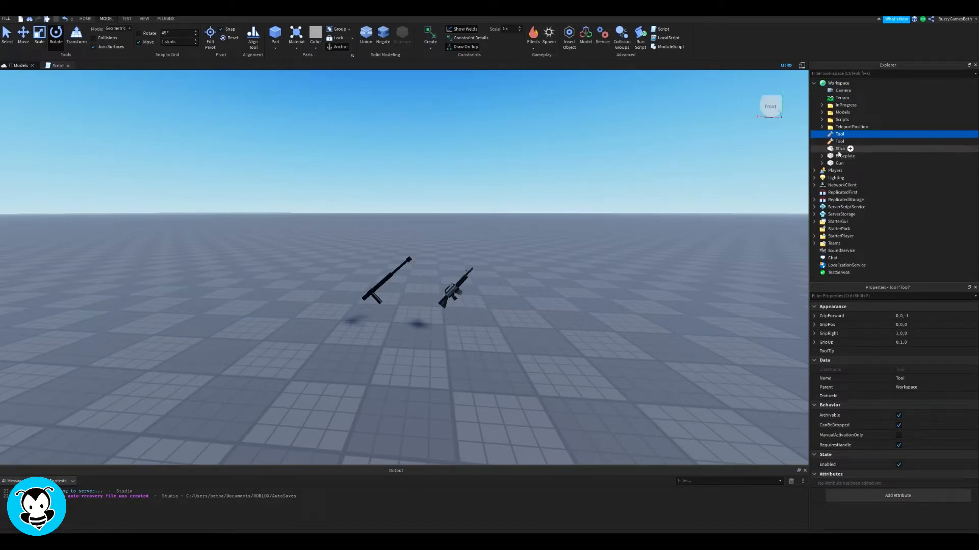
click(839, 170)
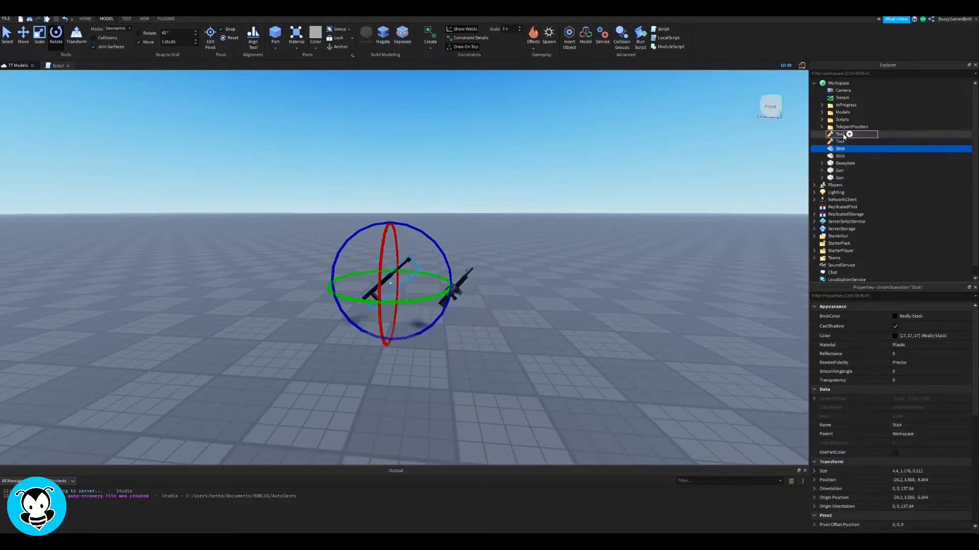
click(840, 178)
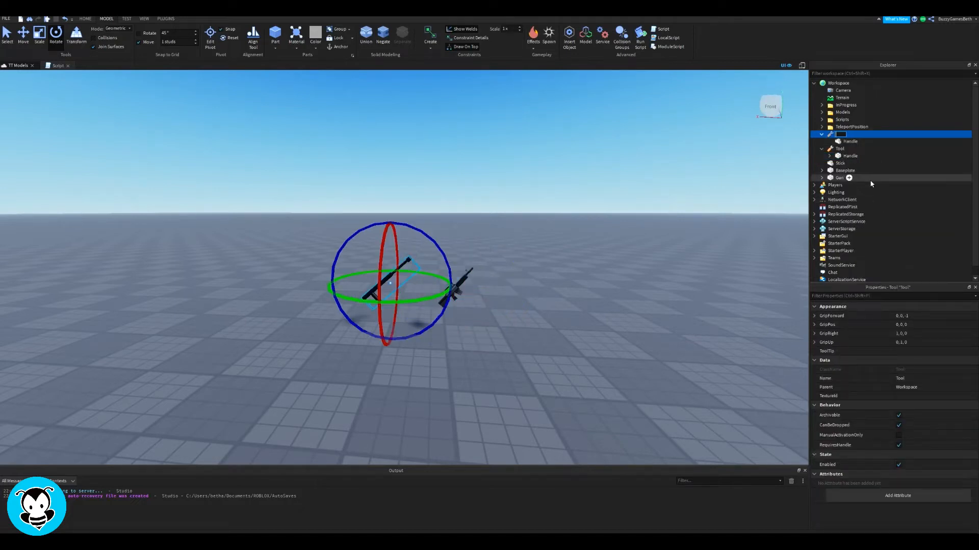
text(Baton)
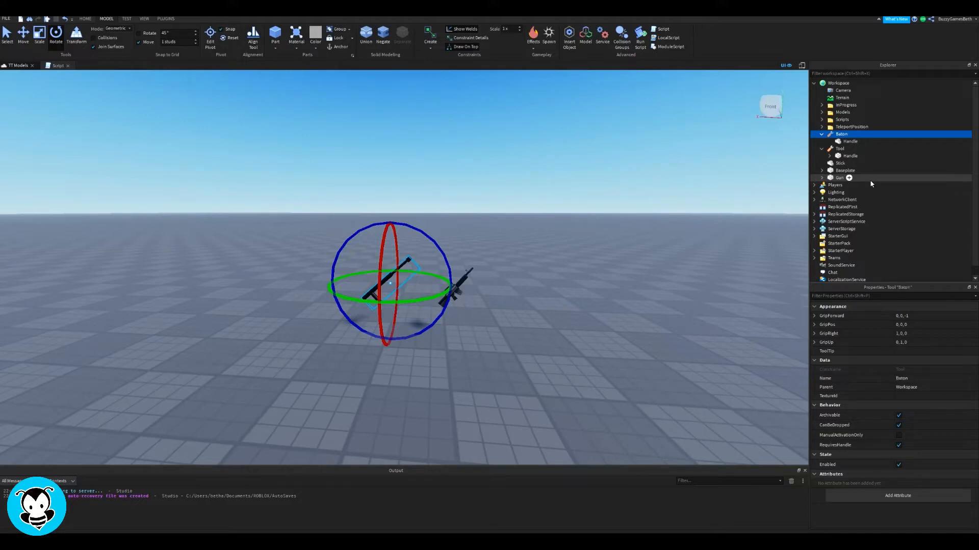
right_click(840, 148)
text(Rifle)
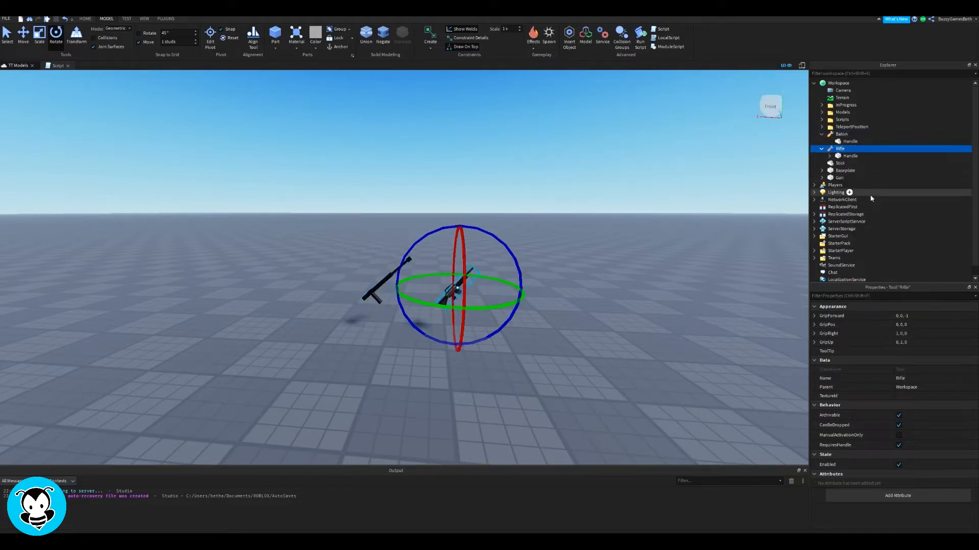
Move the Baton and Rifle tools into ServerStorage and add a ProximityPrompt to Stick.
click(822, 134)
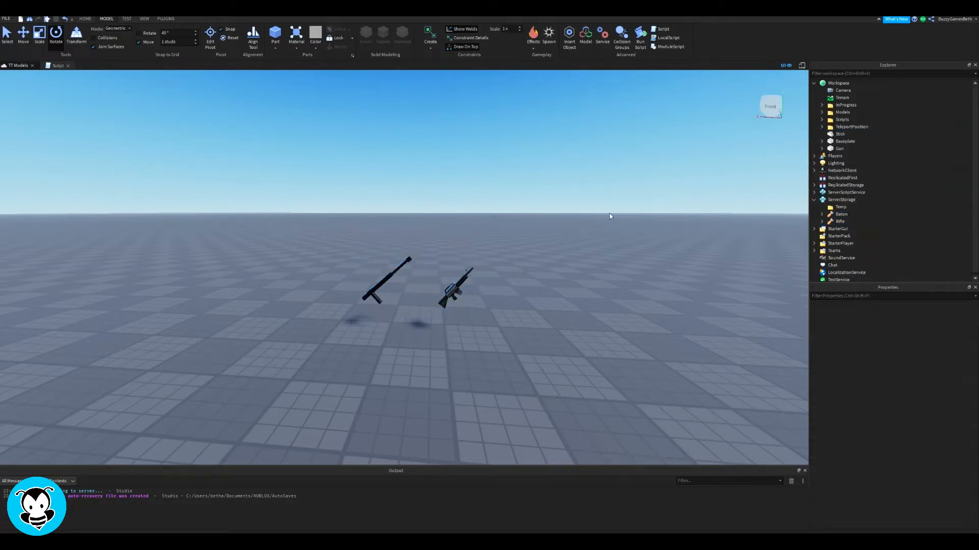
mouse_move(358, 247)
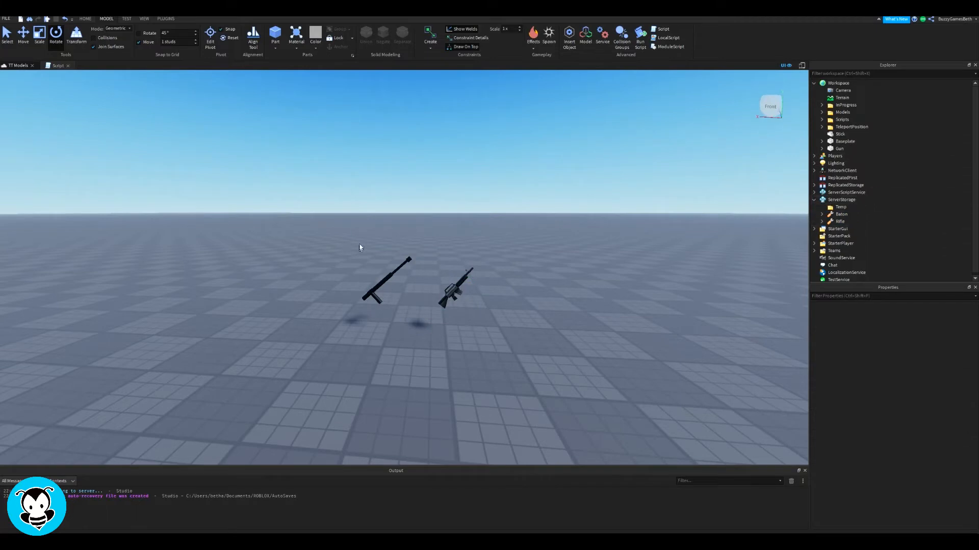
click(840, 134)
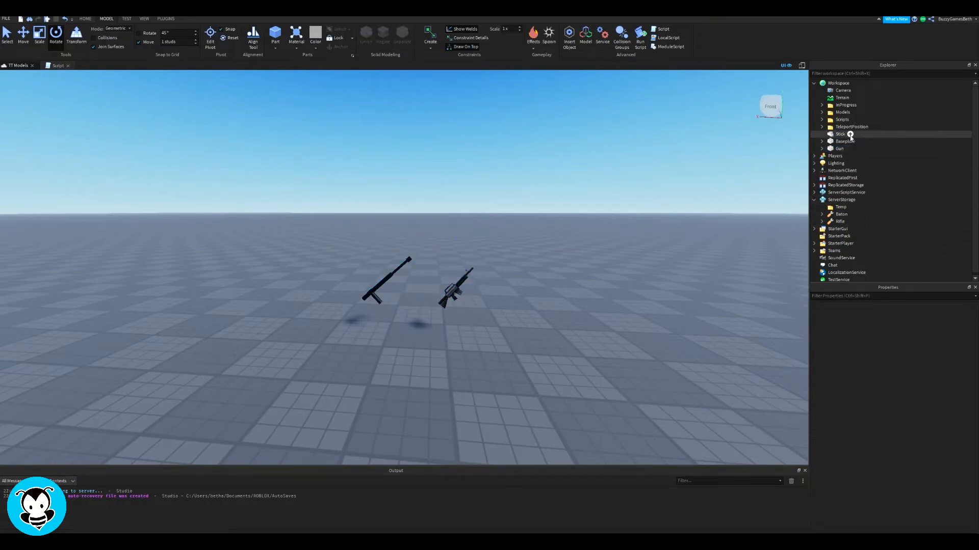
click(850, 134)
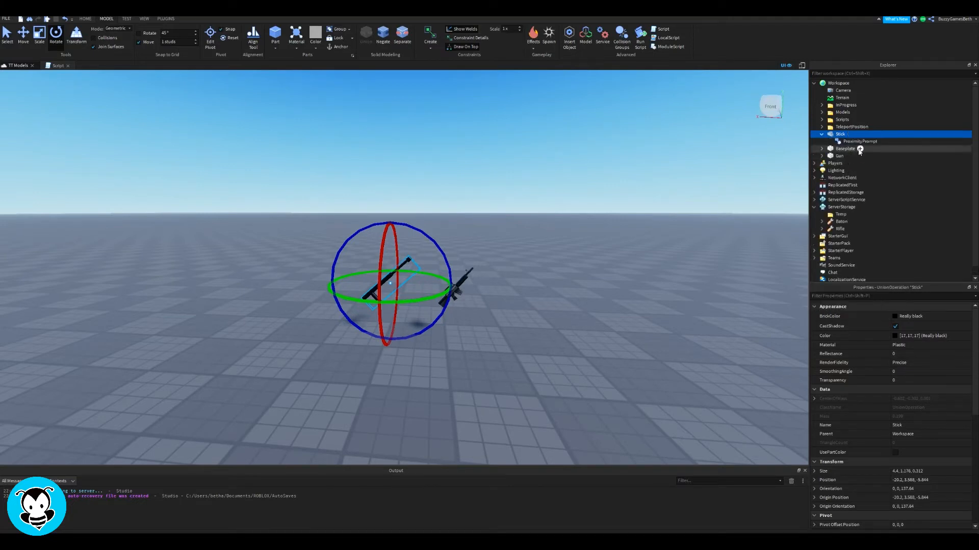
Add a ProximityPrompt and a Script to the Gun part, then open Stick's Script.
click(840, 156)
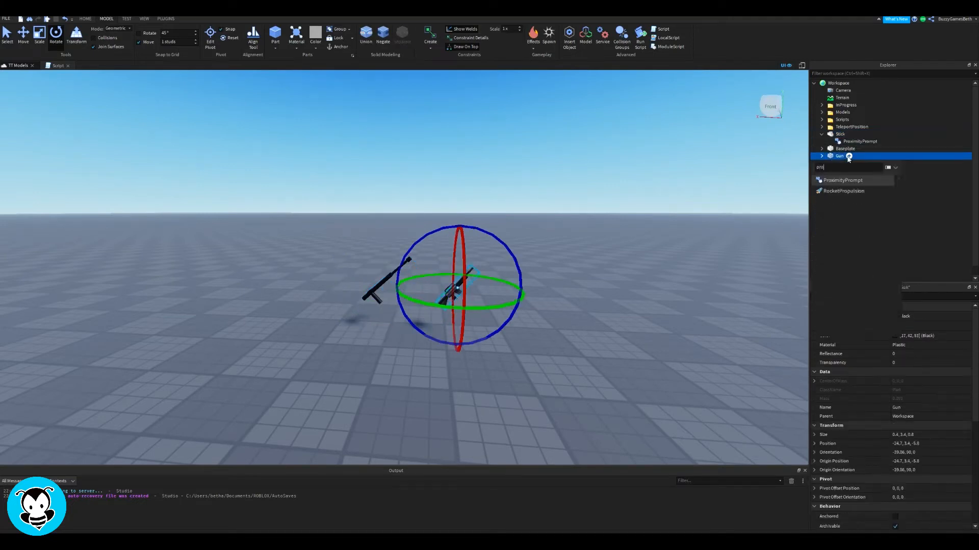
click(821, 156)
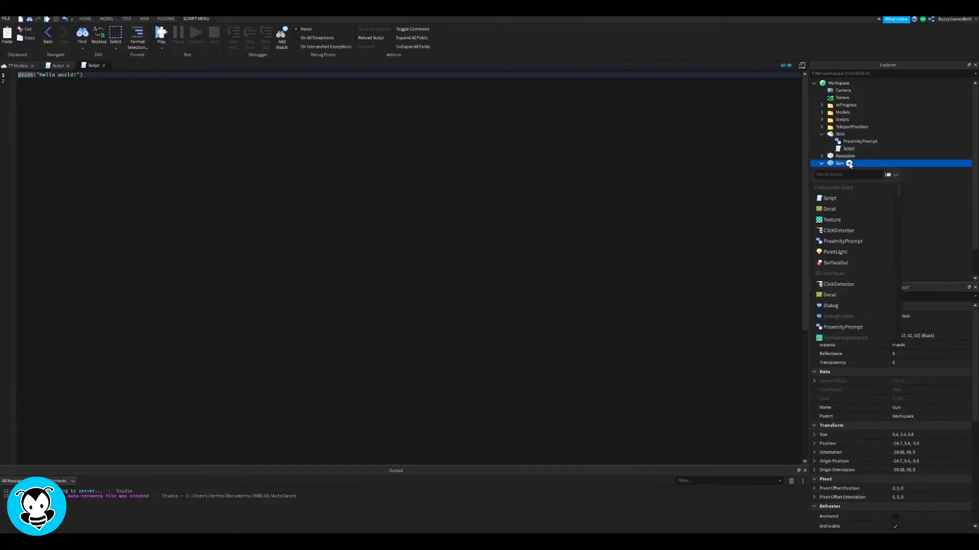
click(831, 220)
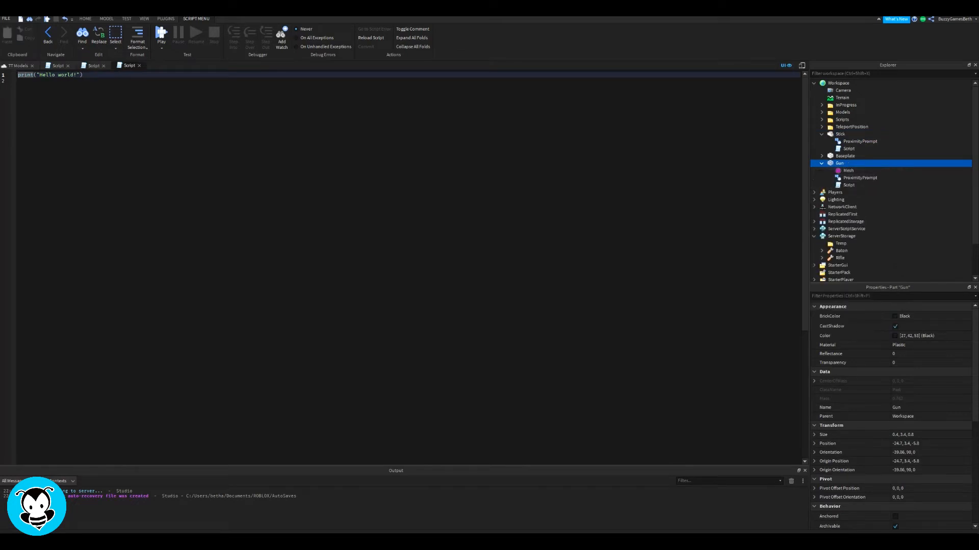
click(848, 148)
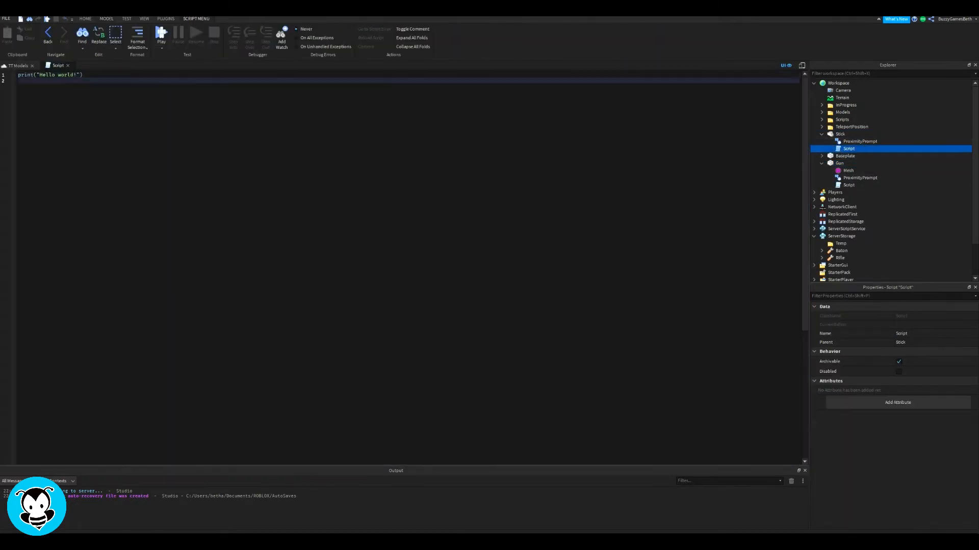
Write the Stick's prompt handler that clones Baton into the player's backpack if not owned.
text(local ServerStorage = game:GetService("ServerStorage"))
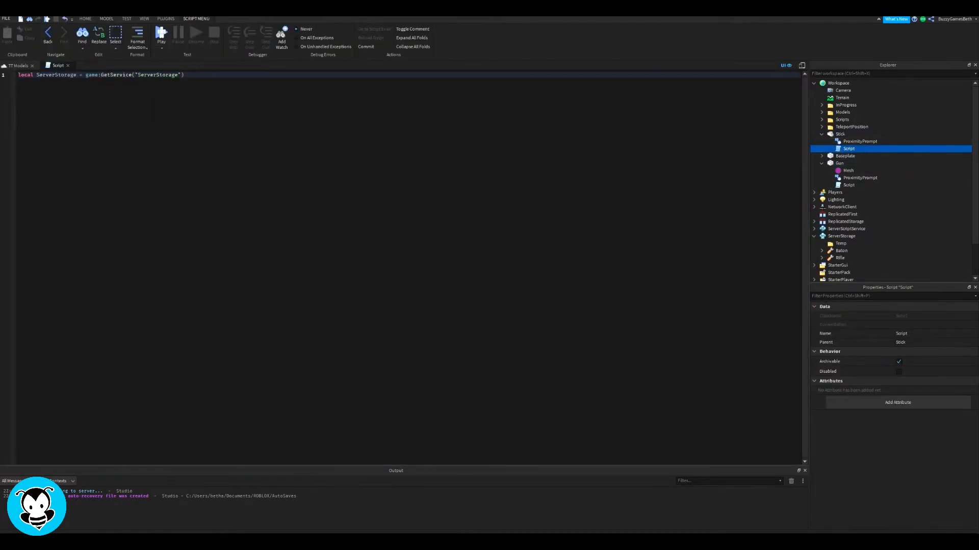
text(local baton = ServerStorage.Baton)
text(local part)
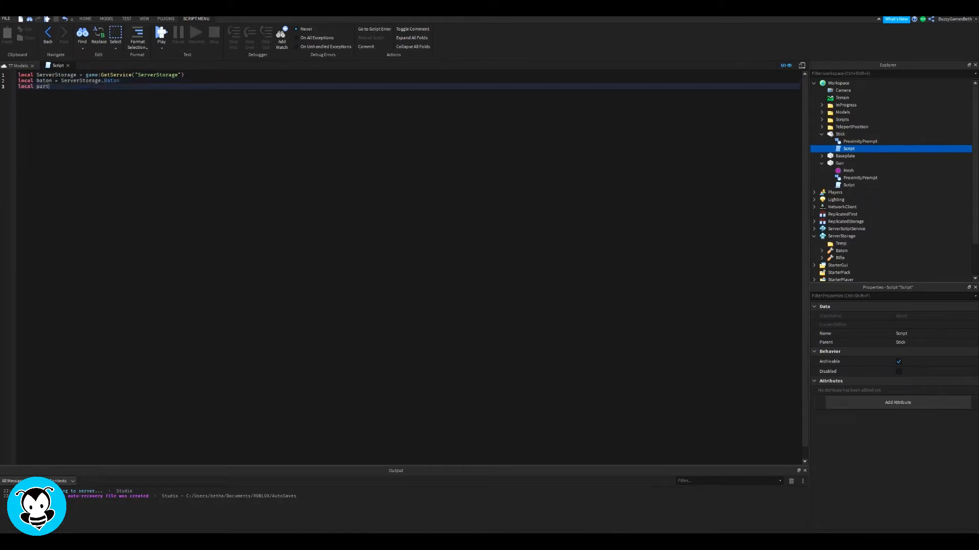
text(= script.Parent)
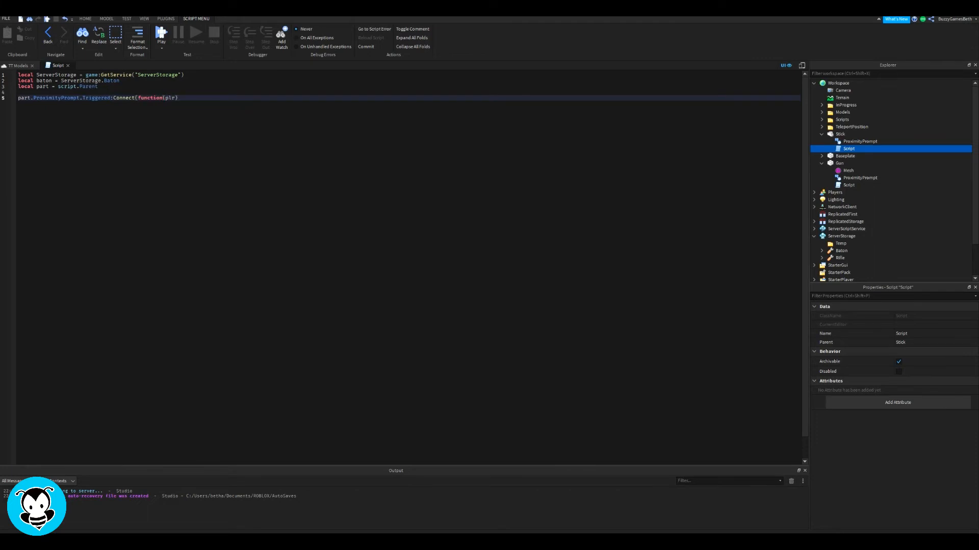
text(local tool = player.Backpack:FindFirstCh)
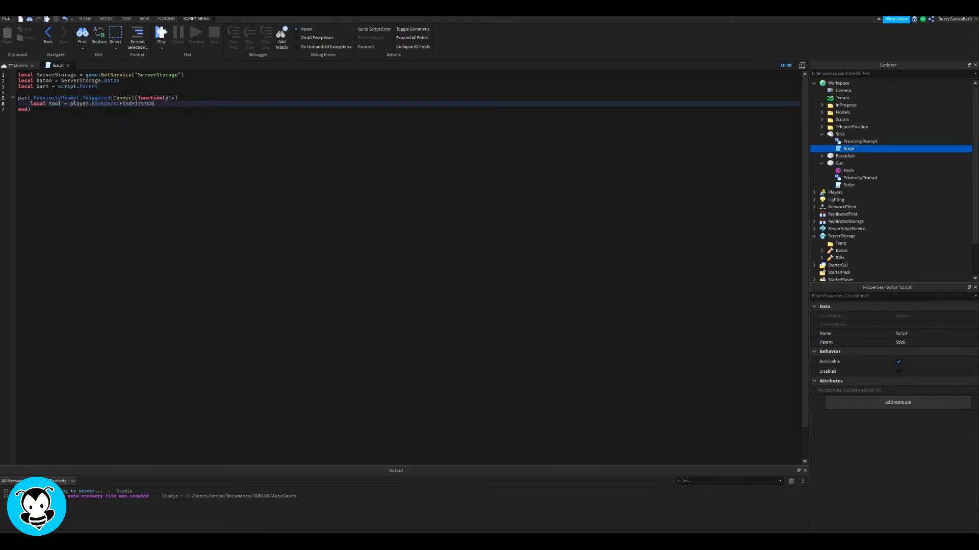
text(ild("Baton"))
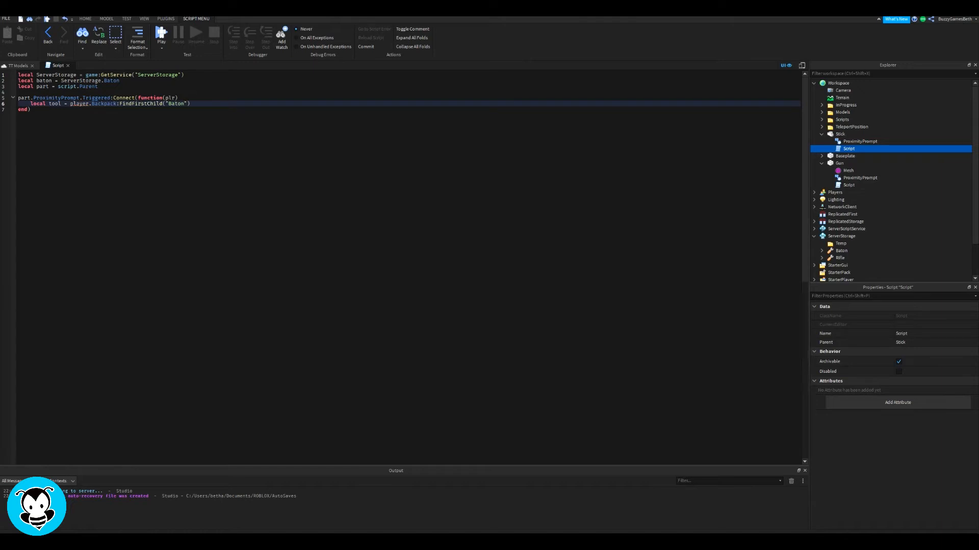
text(if tool then)
text(print("You Already Own This Item"))
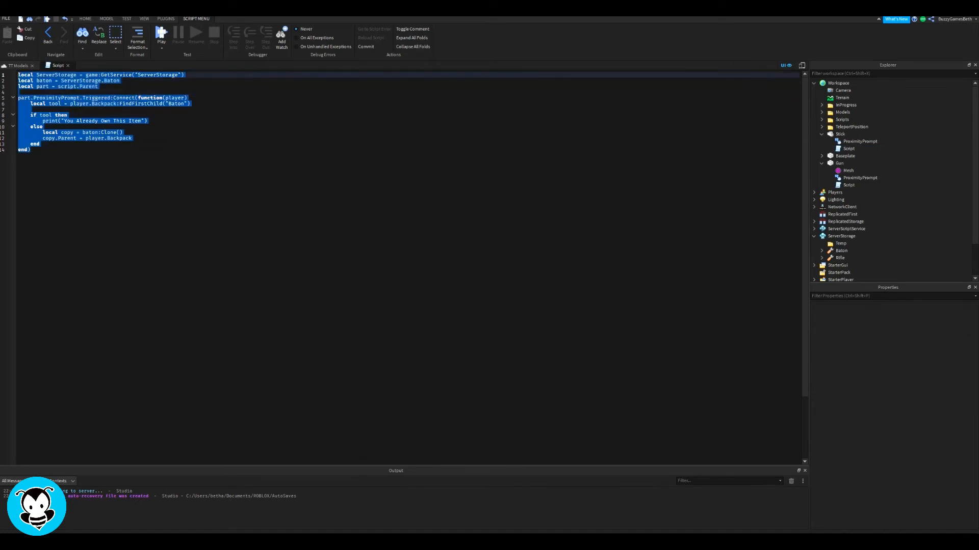
Paste the pickup code into Gun's Script, renaming baton to rifle to clone the Rifle.
click(860, 141)
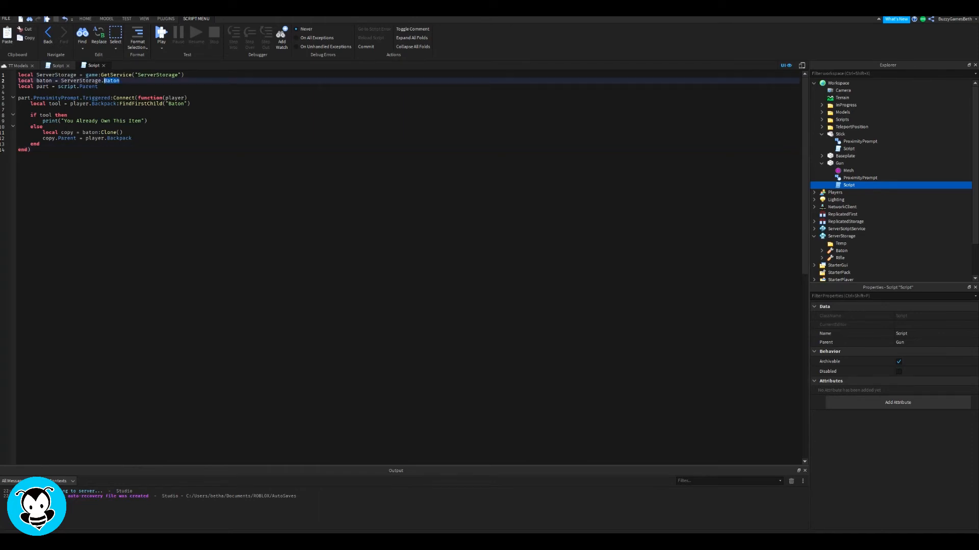
text(.)
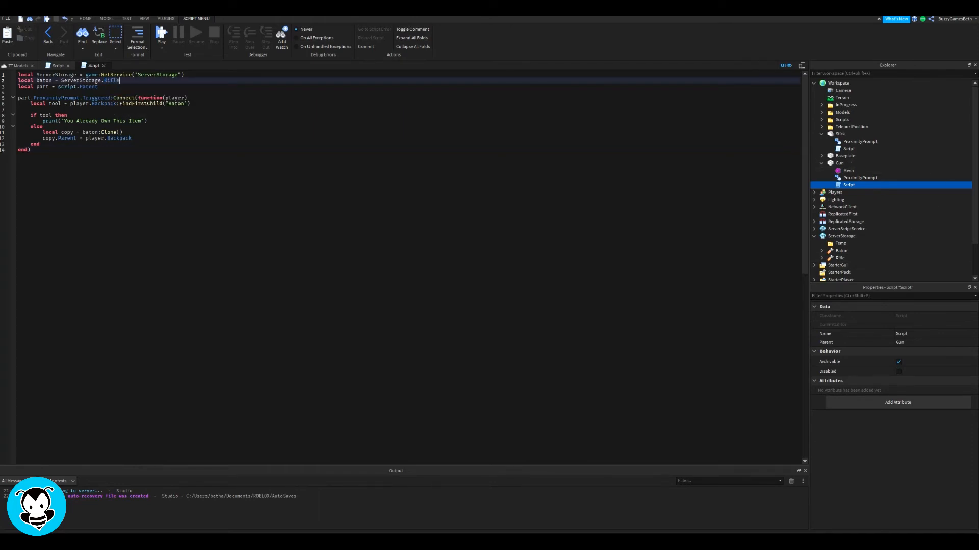
double_click(44, 80)
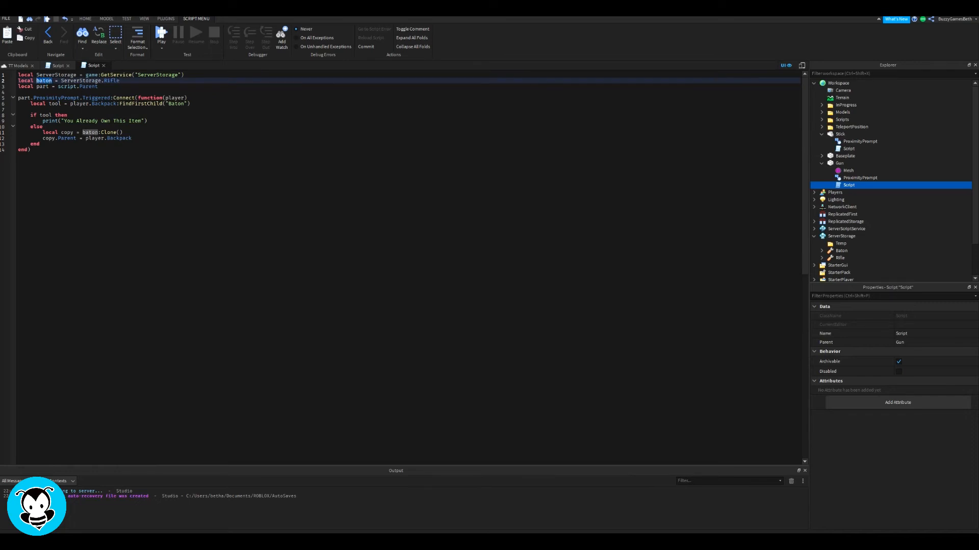
text(rifle)
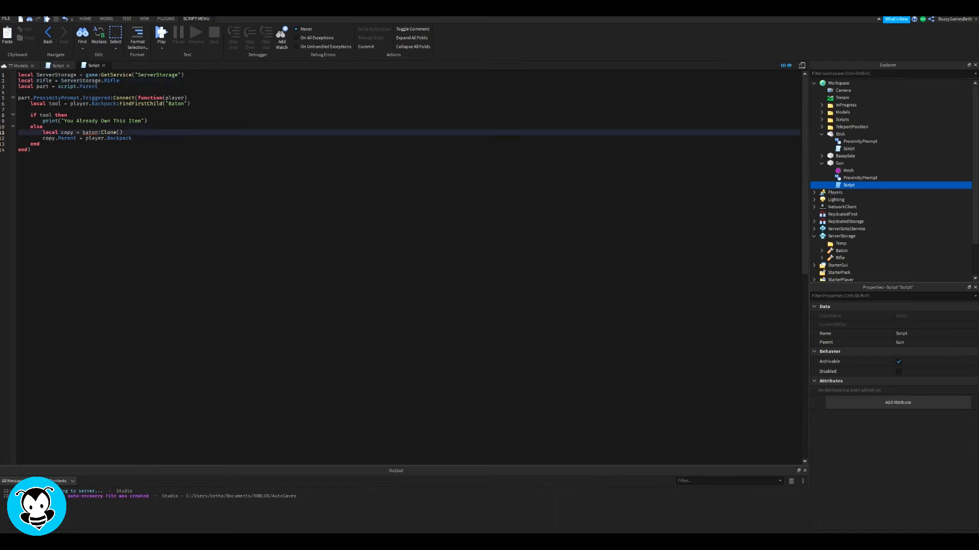
text(rifle)
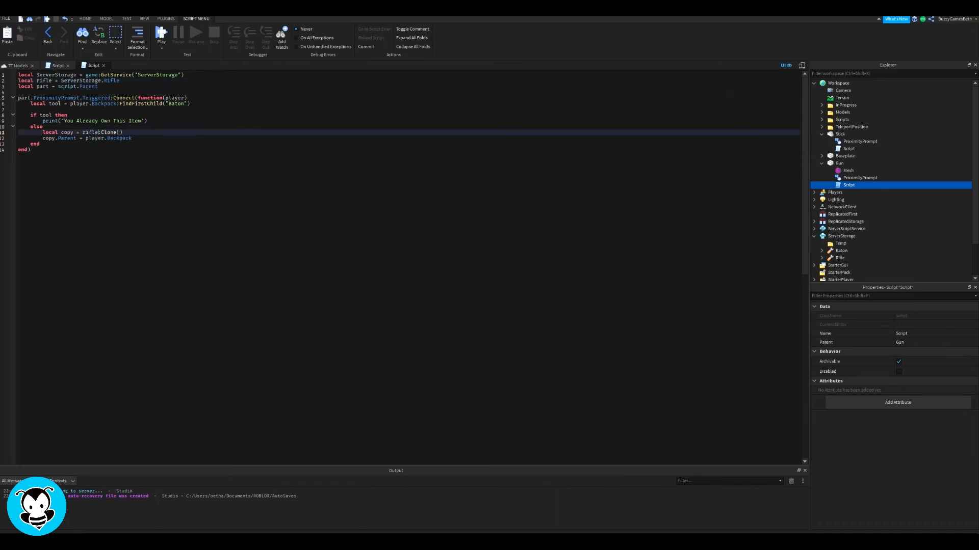